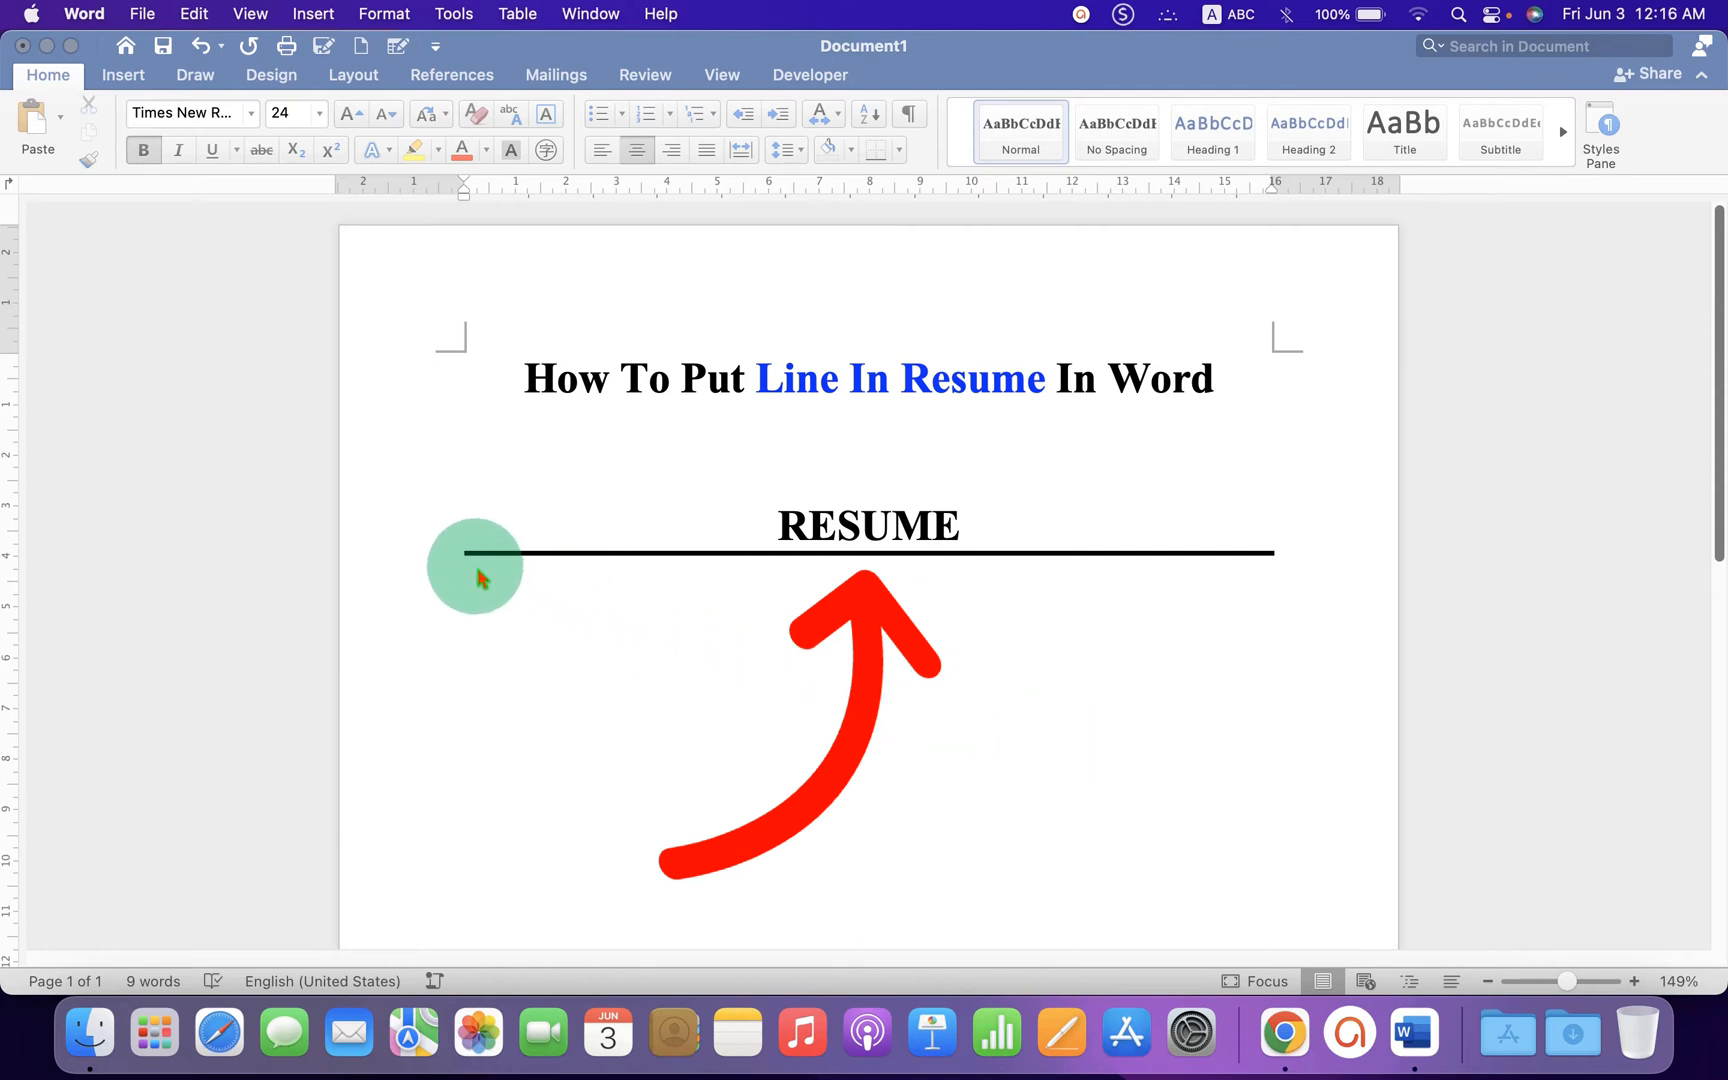
mouse_move(810, 590)
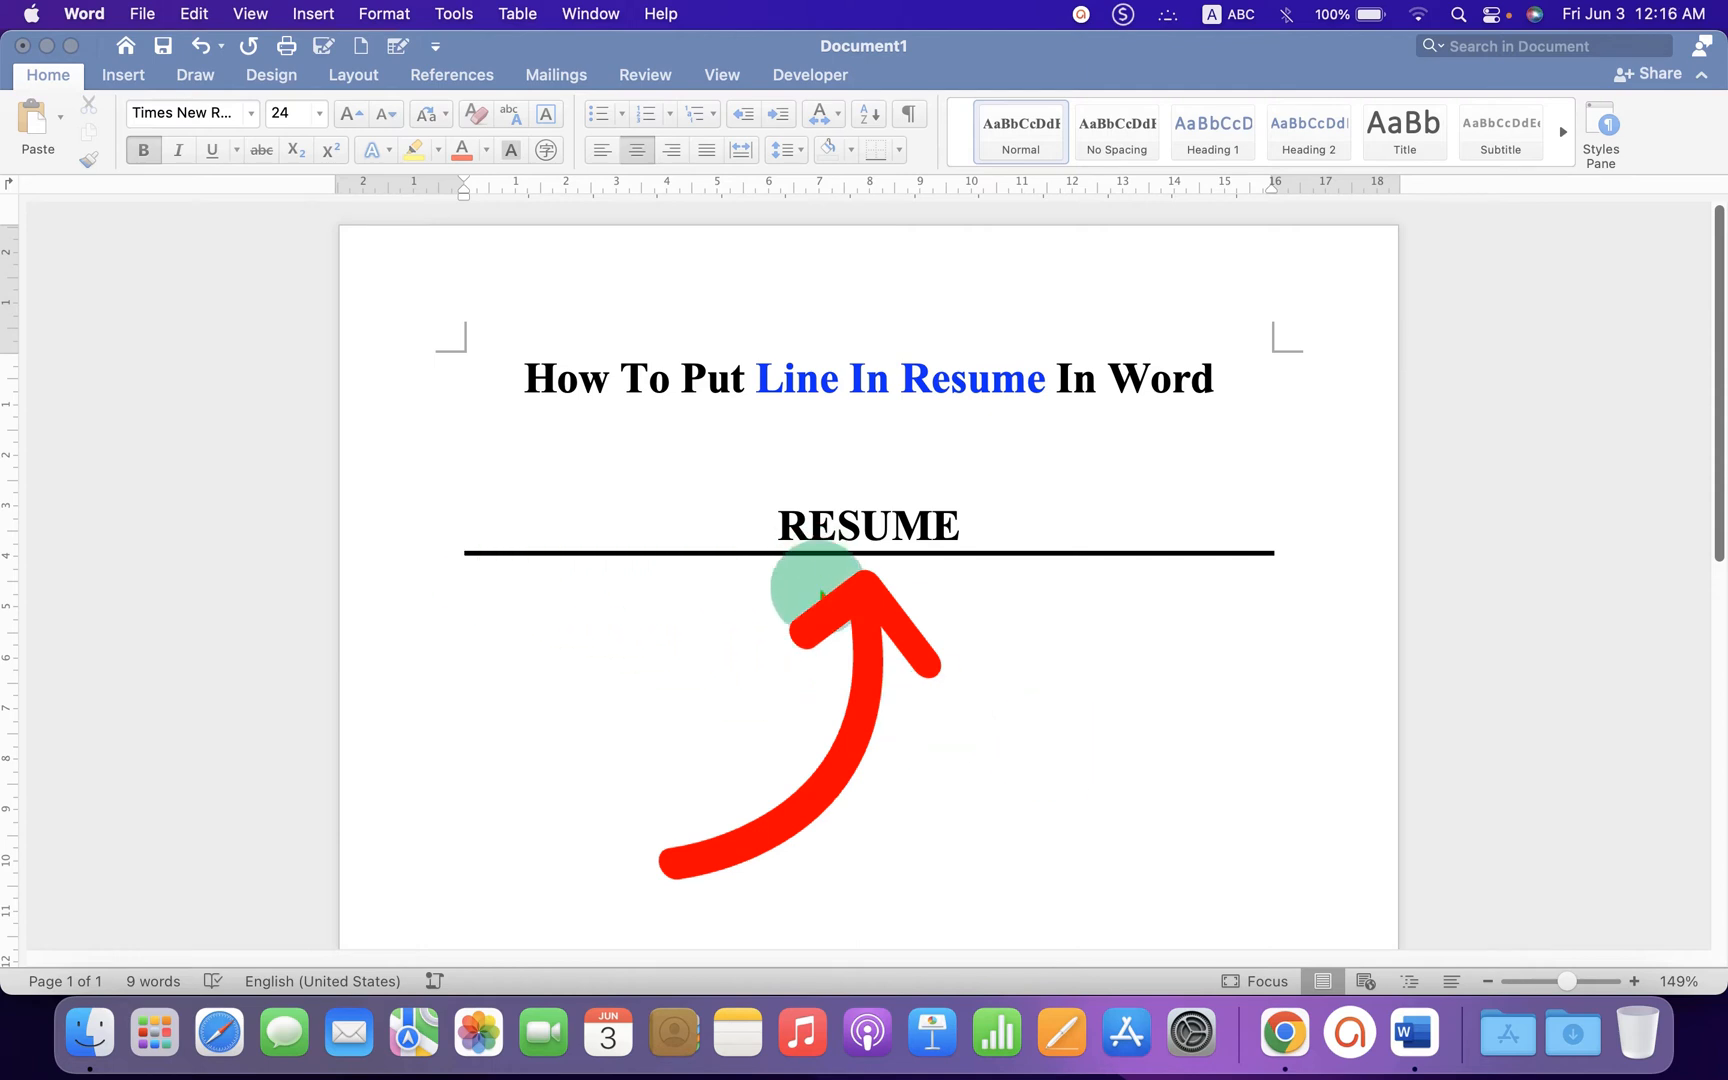
- Type a second 'RESUME' heading below the first, black-lined one
type("R")
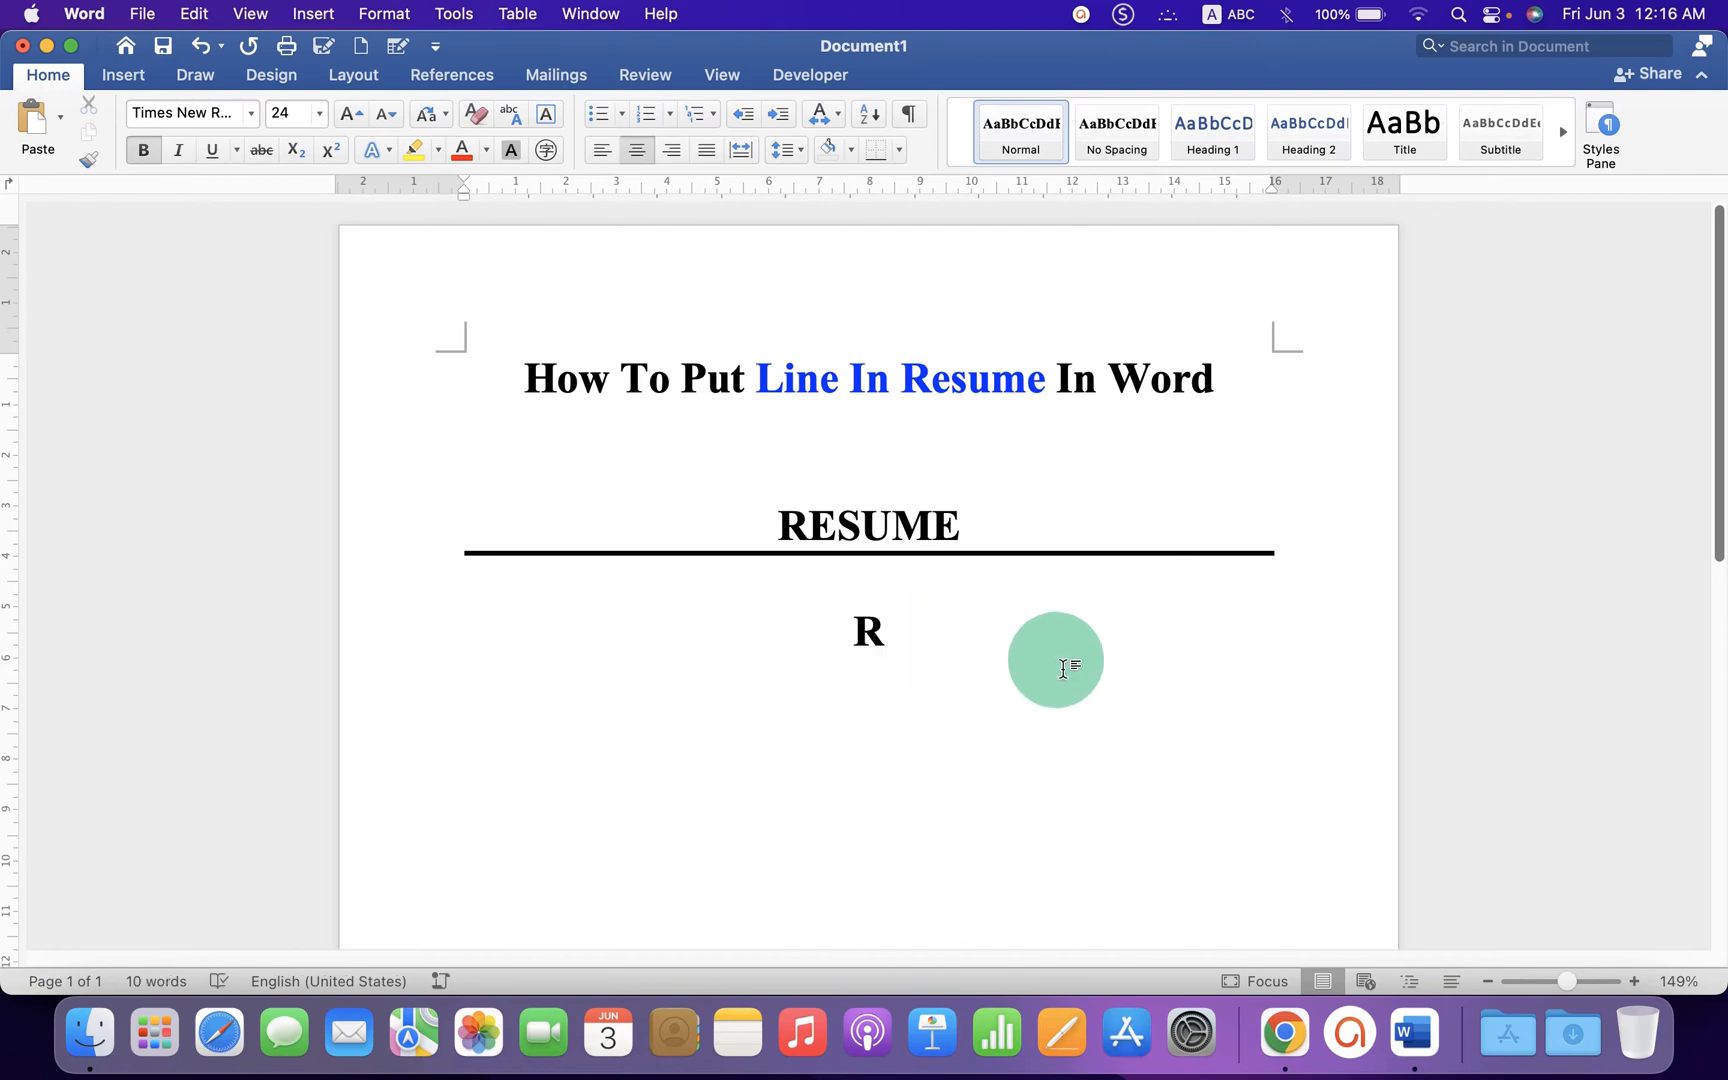
type("ESUME")
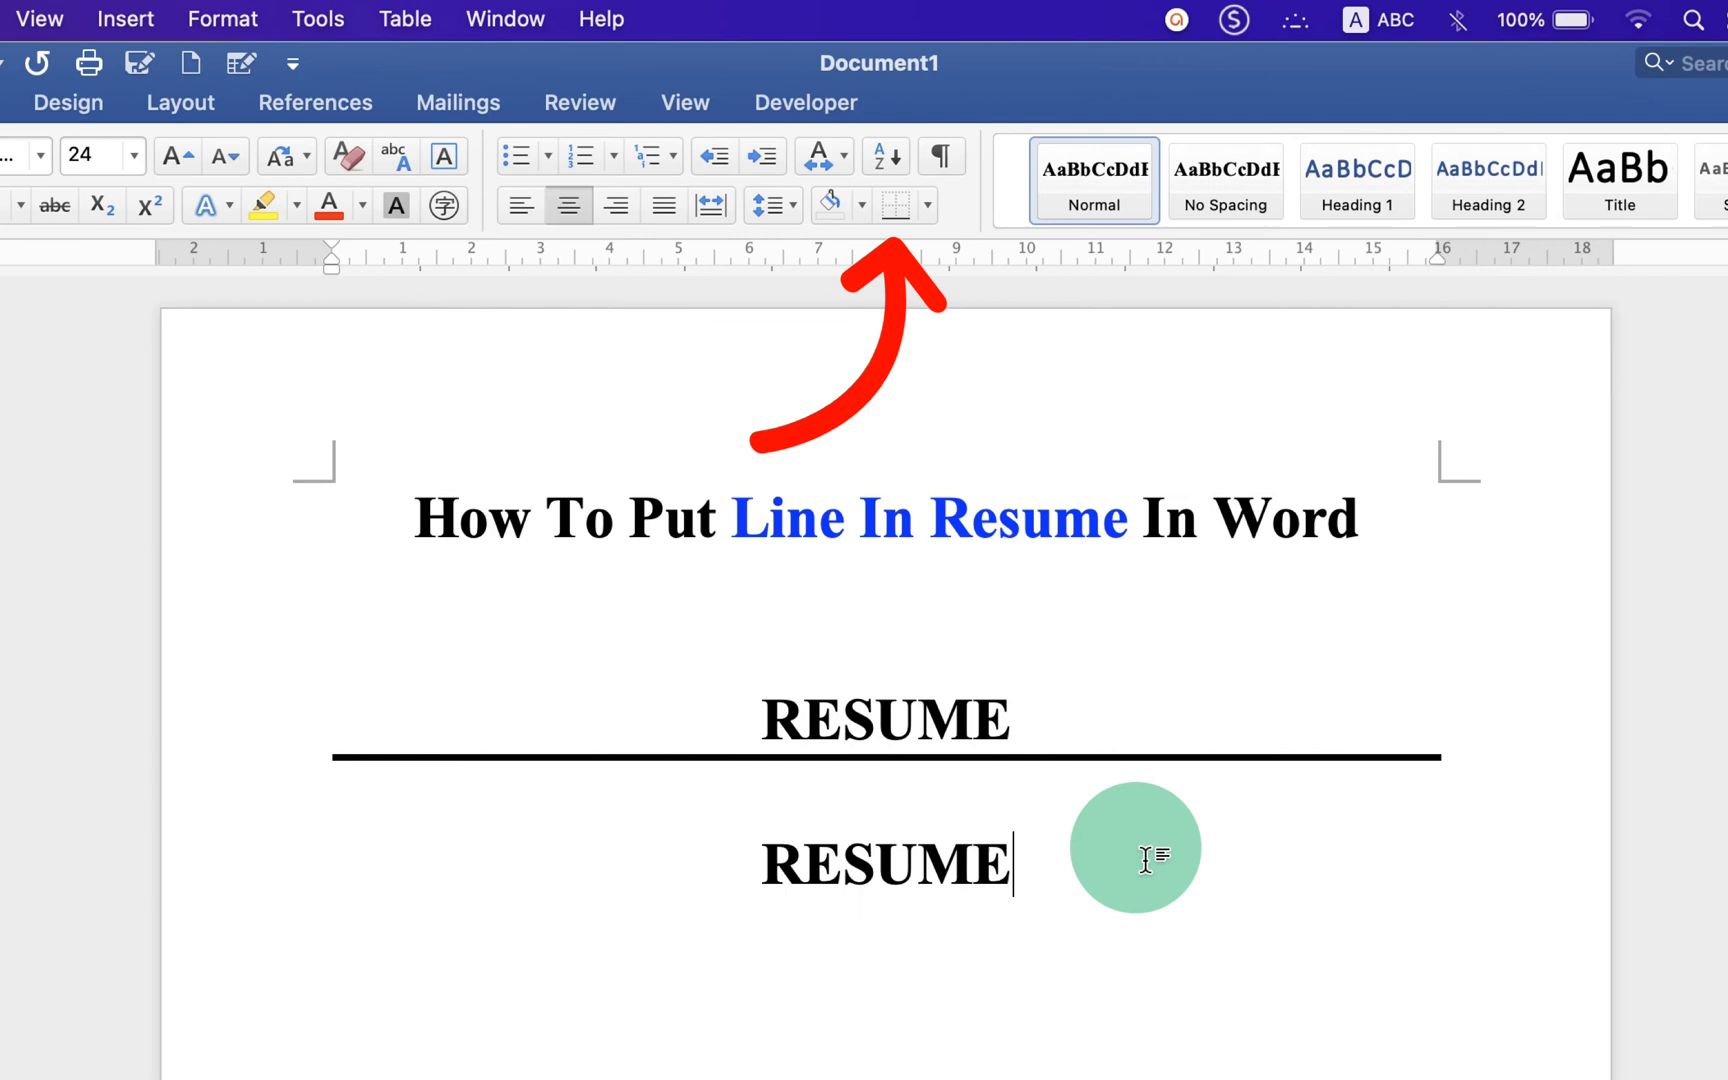
mouse_move(1122, 816)
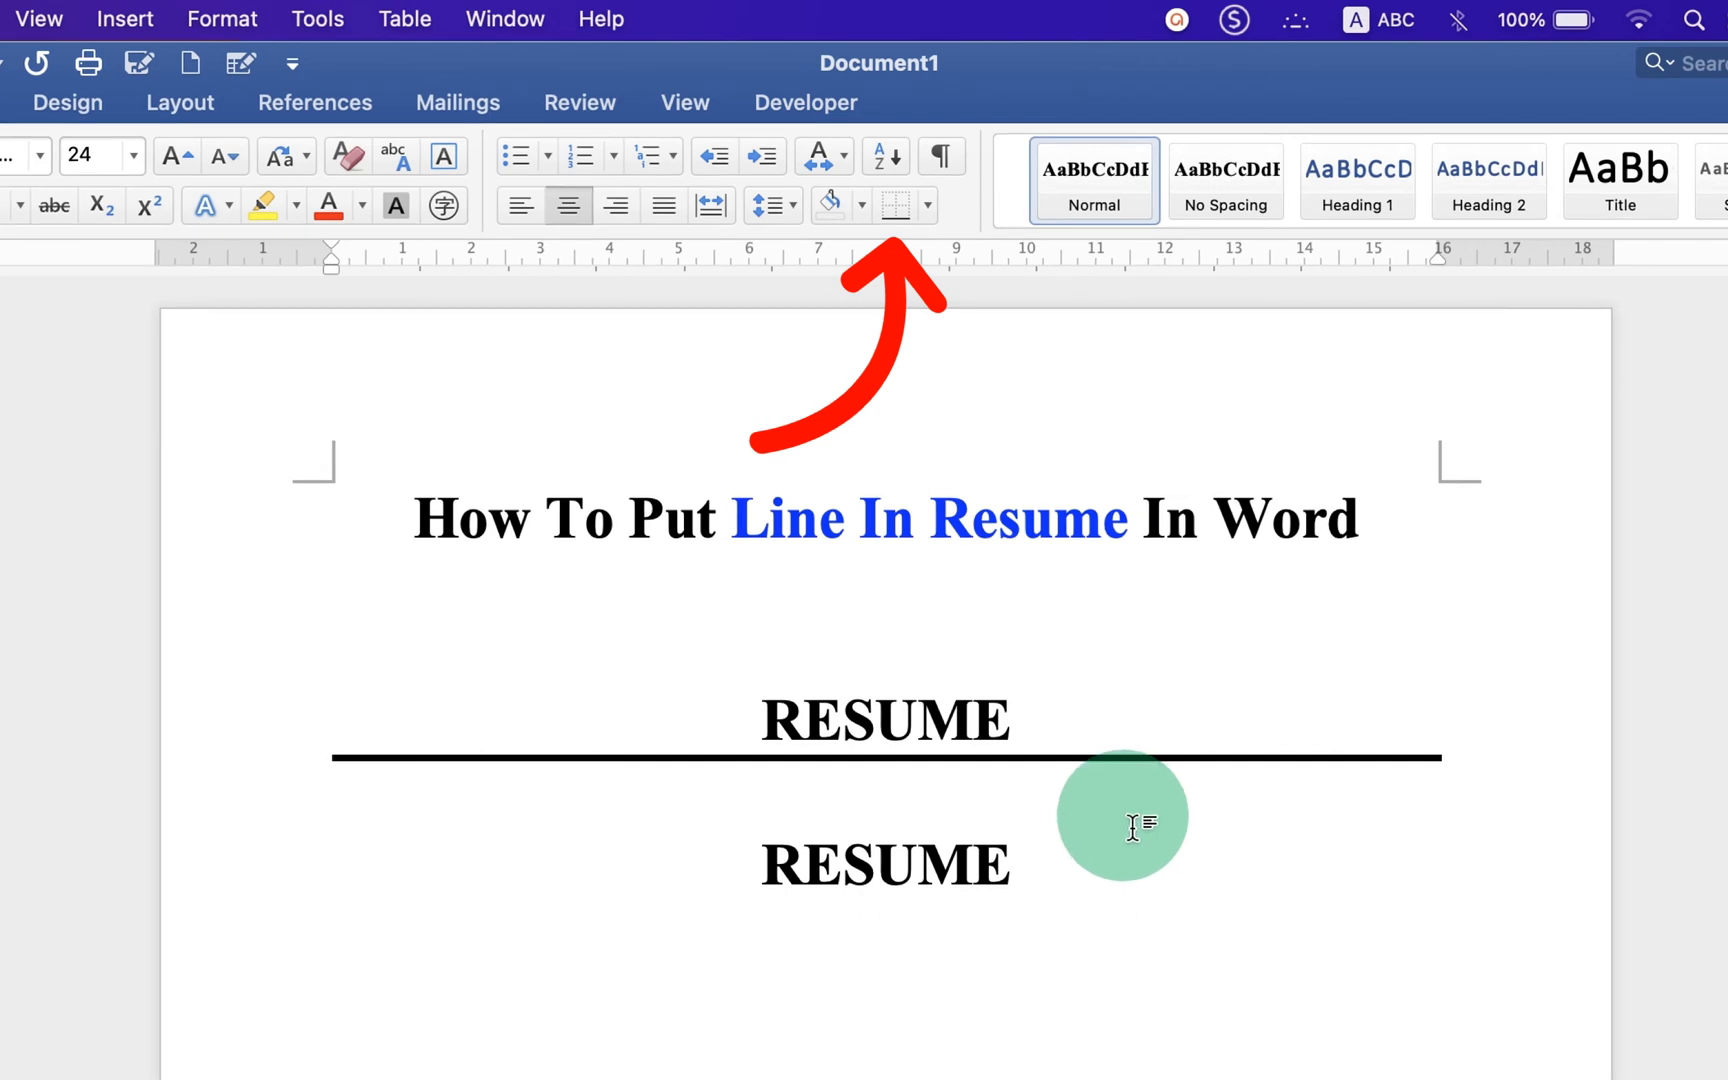
- Open Borders and Shading from the Home tab's Borders dropdown
left_click(926, 206)
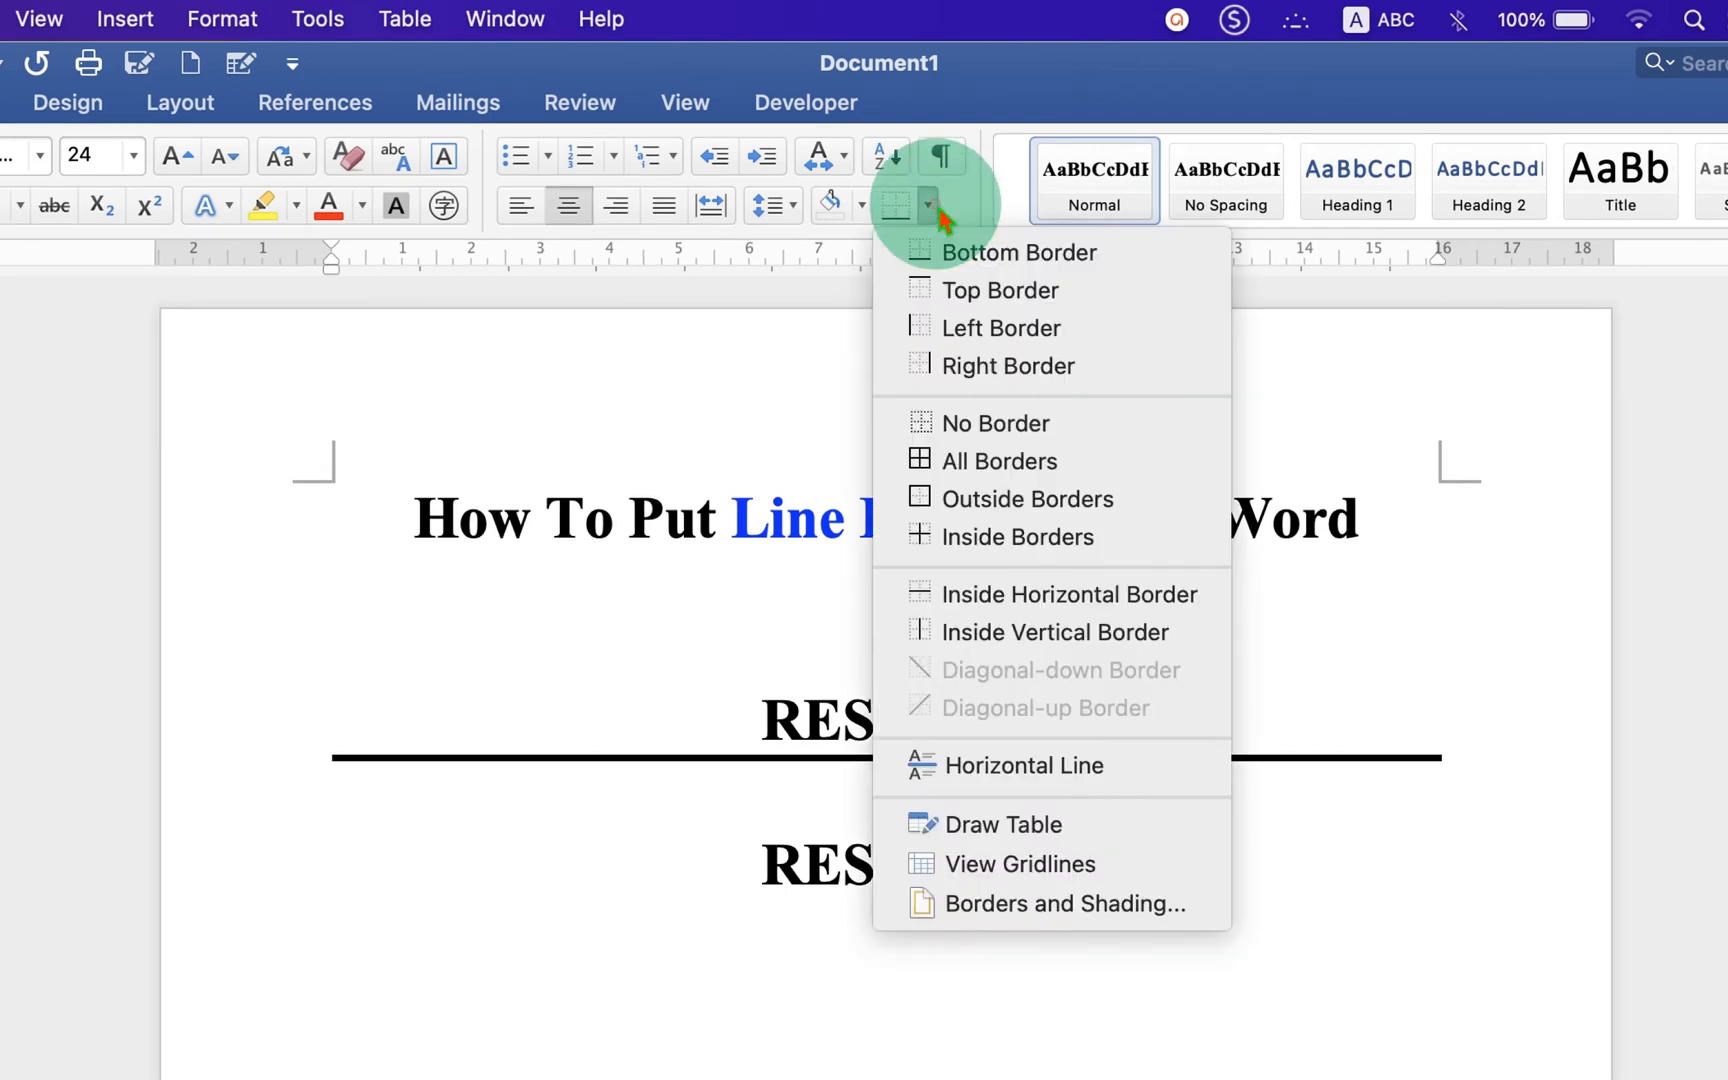
mouse_move(1067, 904)
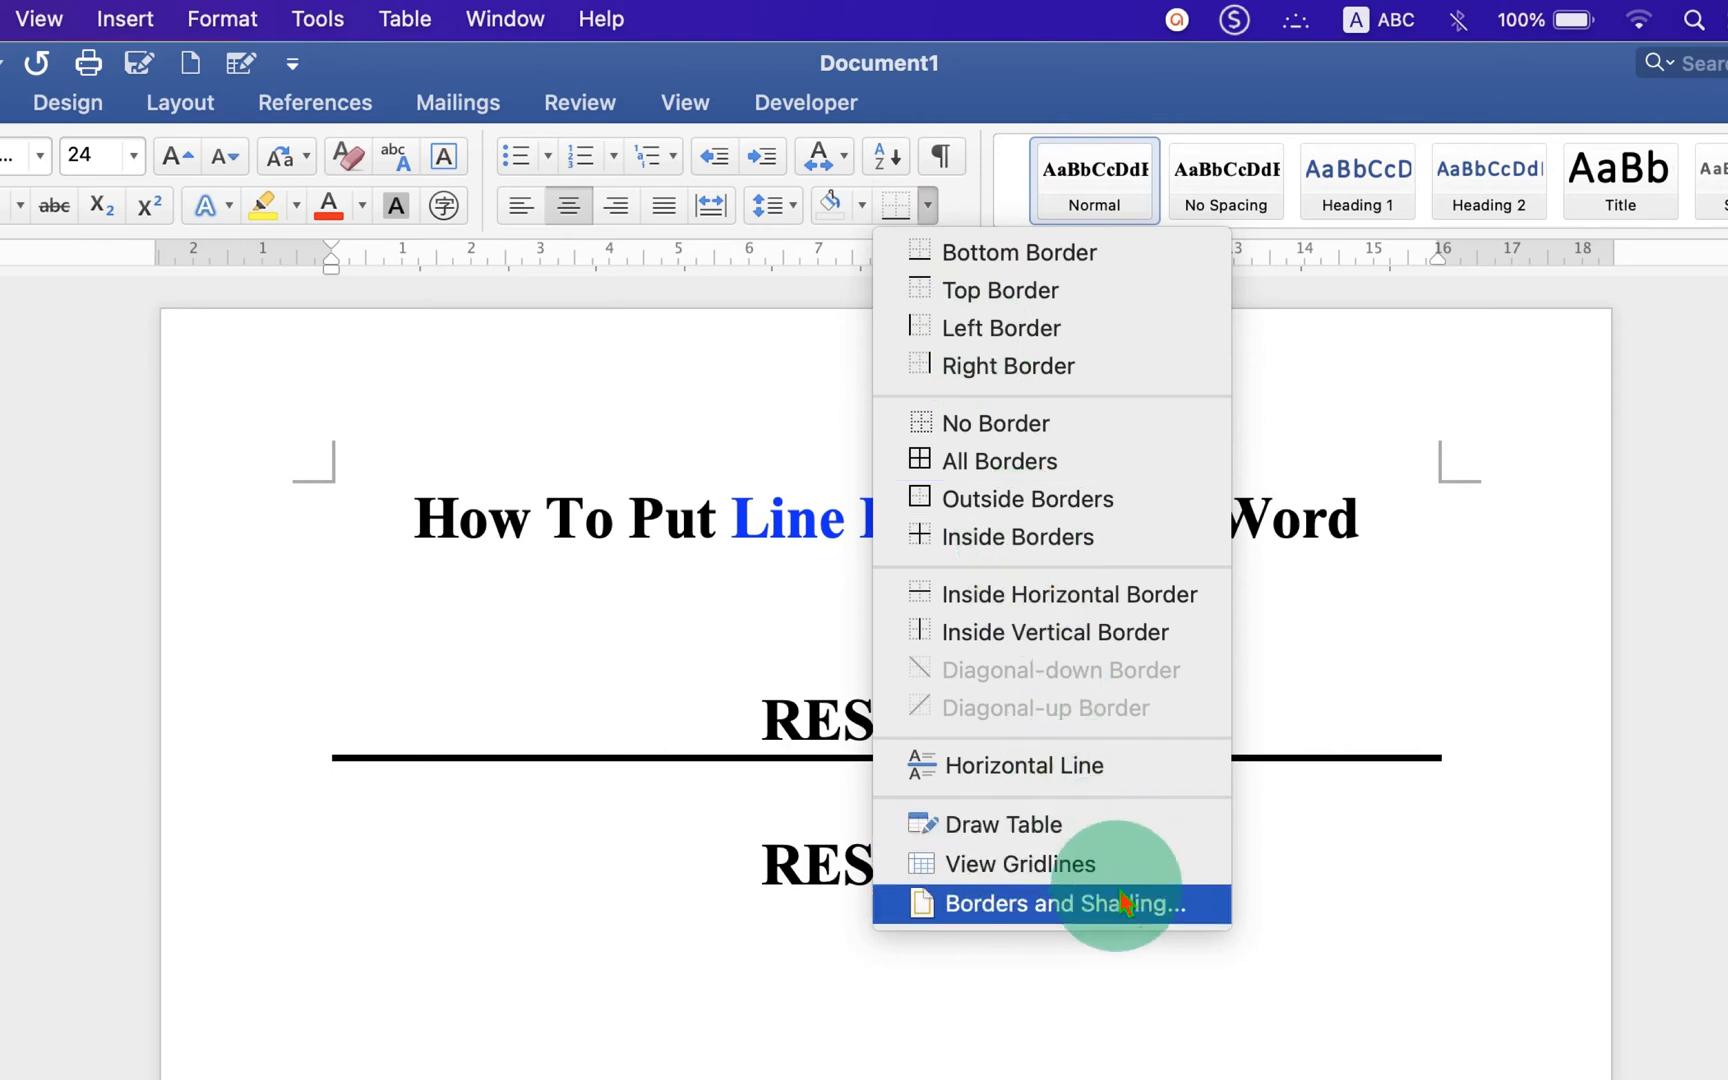
left_click(1057, 904)
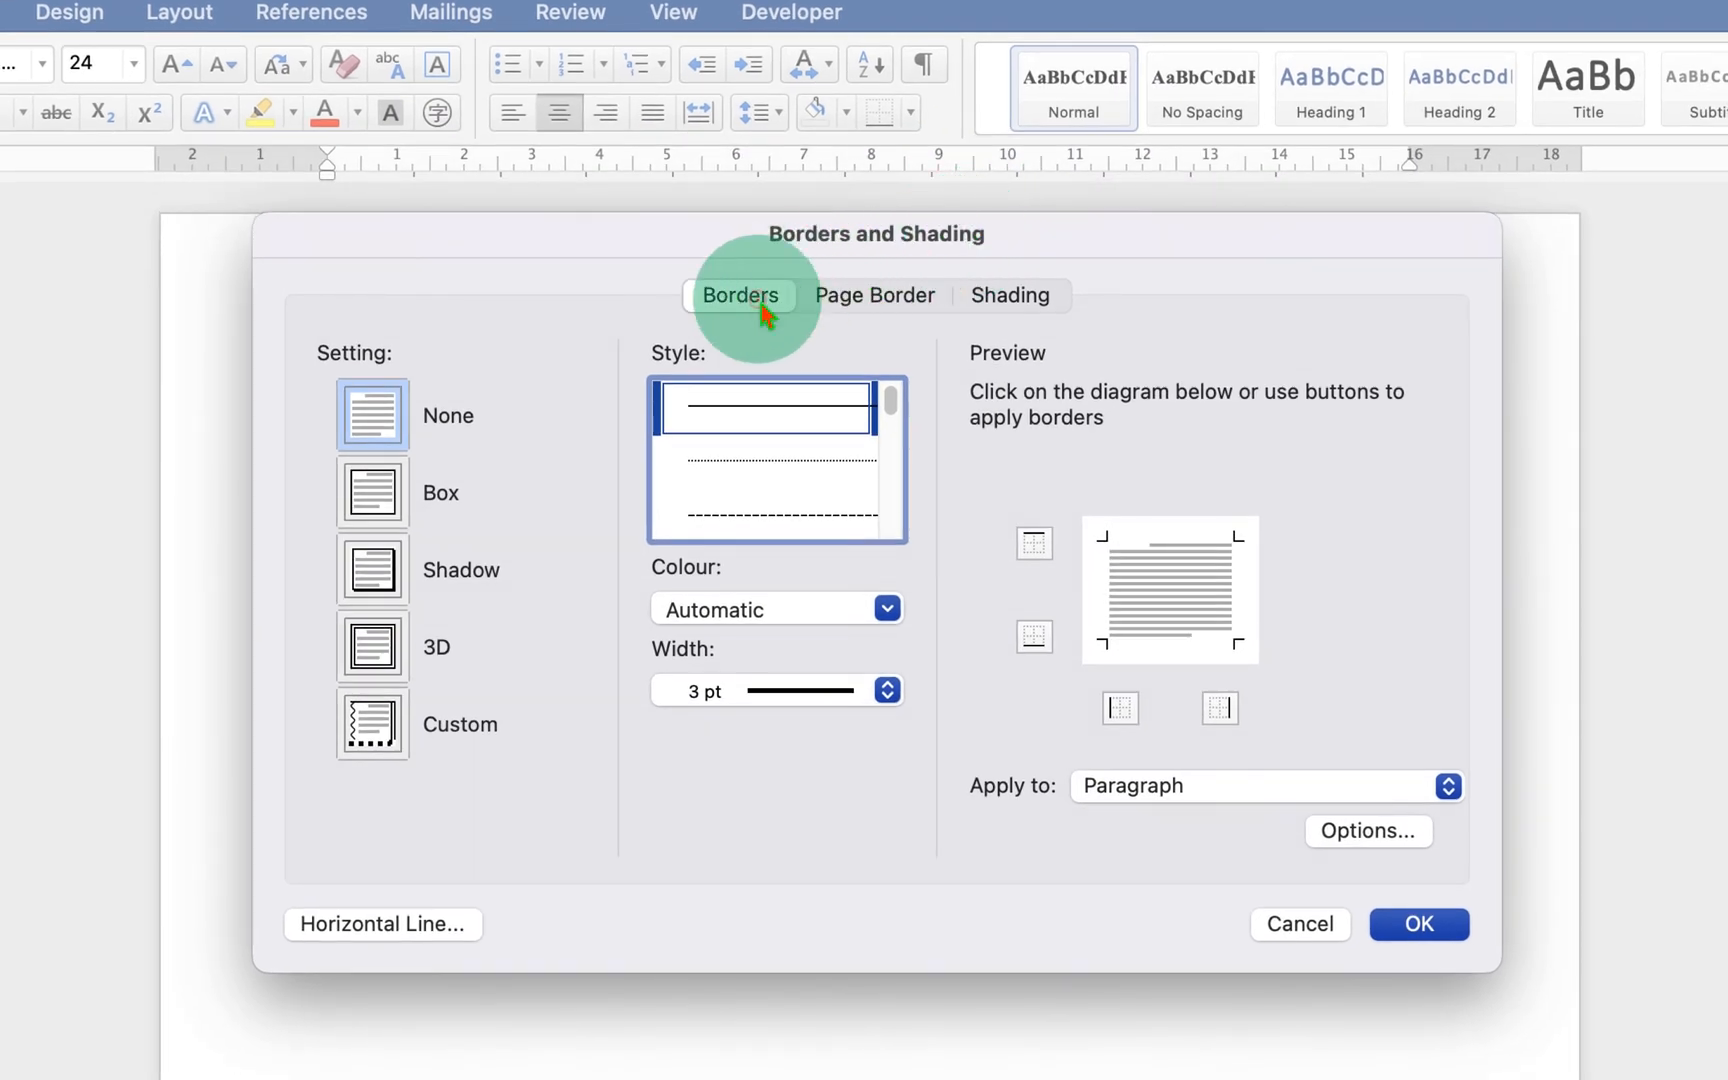
mouse_move(380, 518)
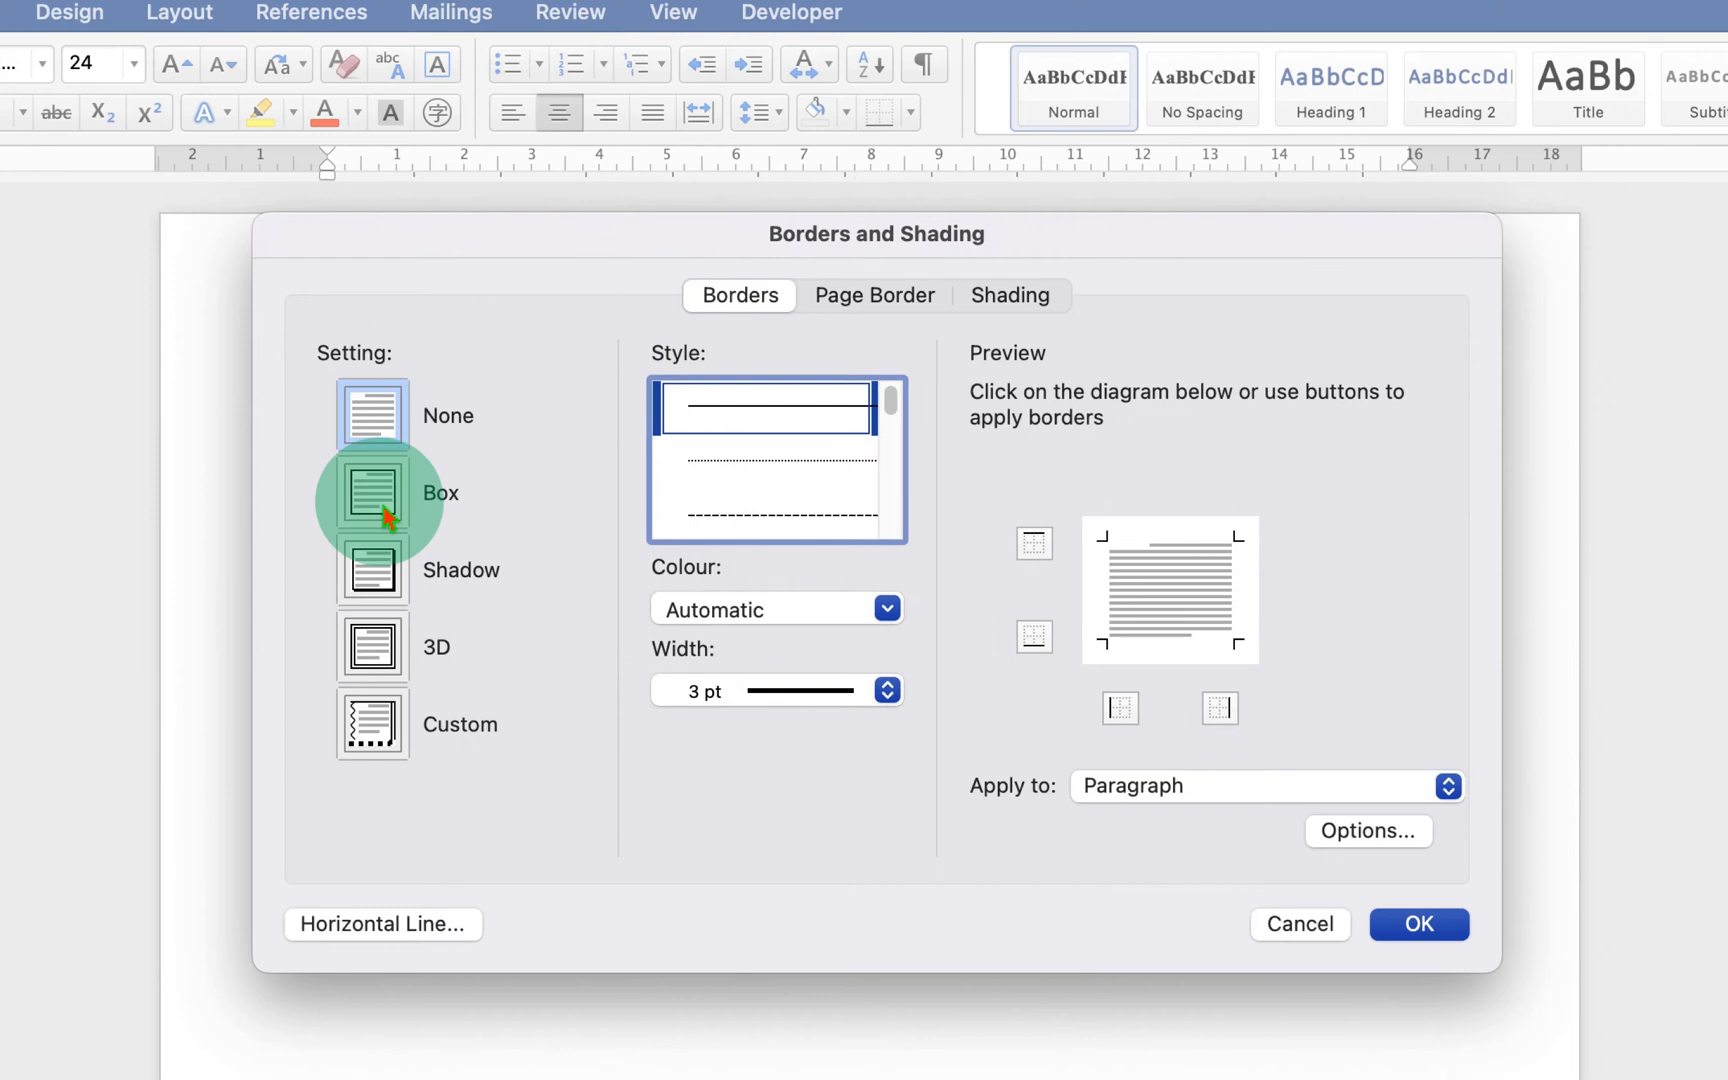
- Choose the Box border setting for the heading paragraph
left_click(371, 493)
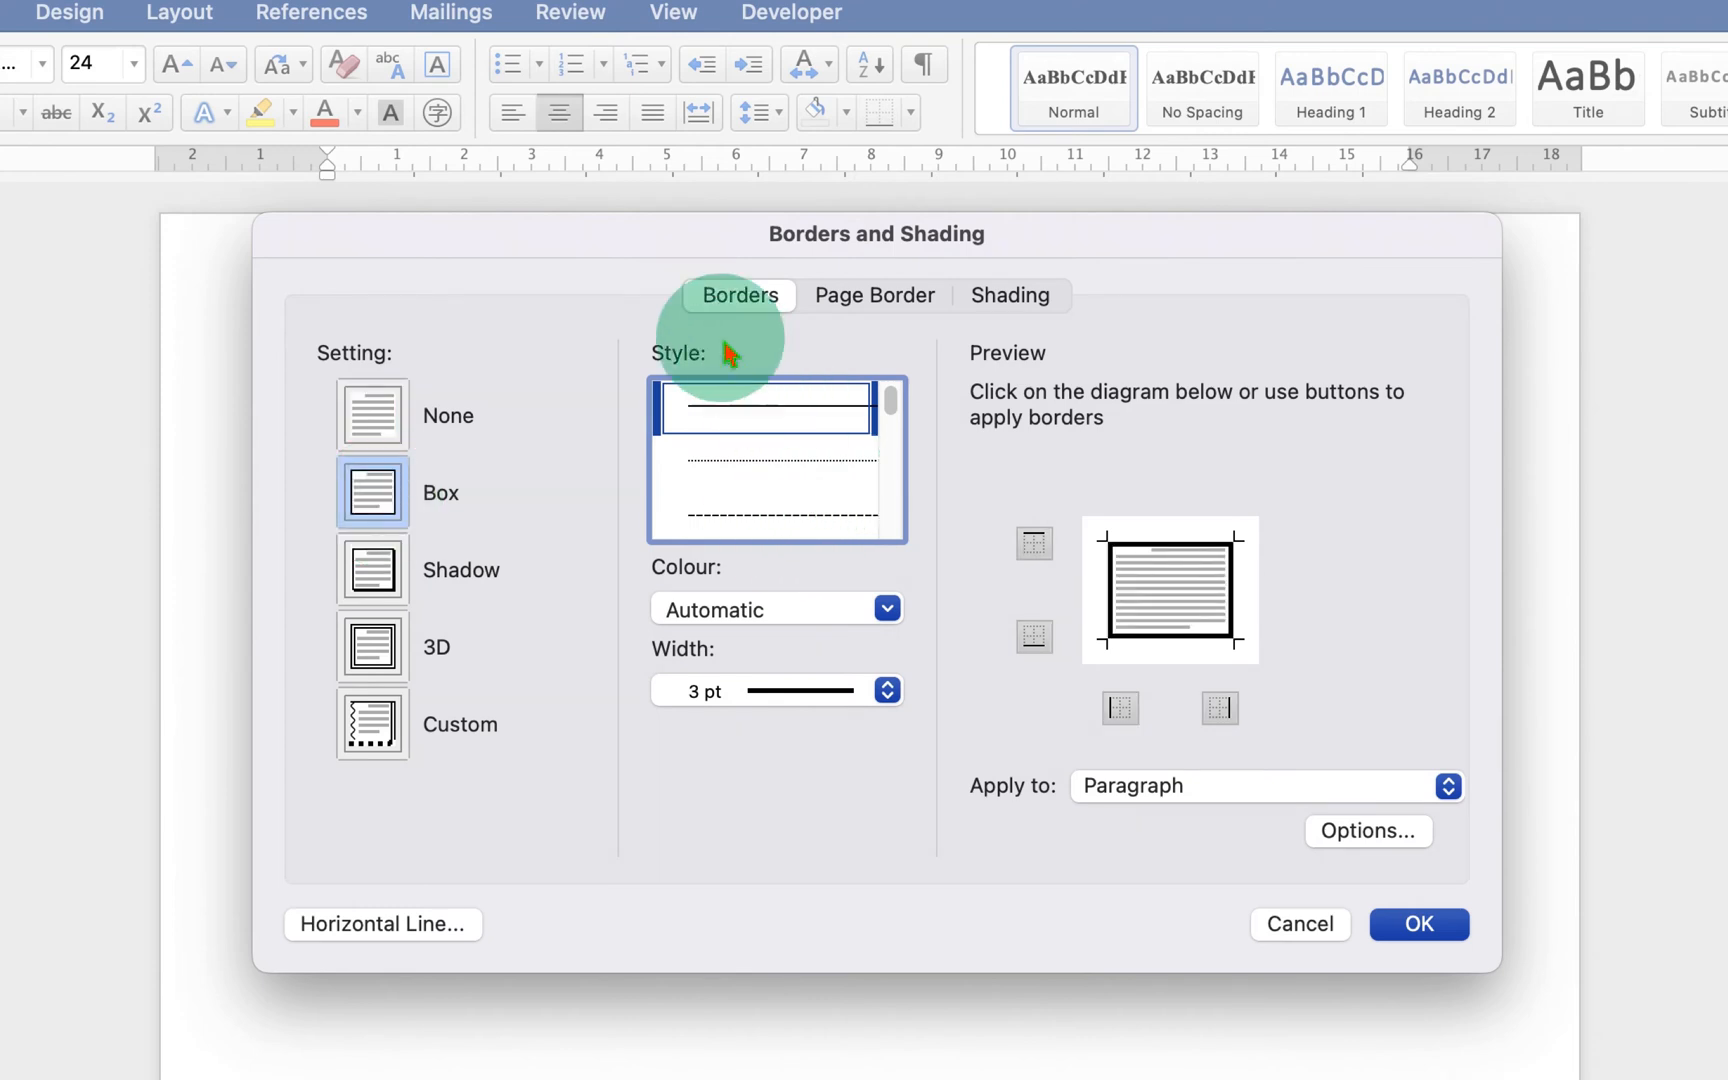
mouse_move(824, 433)
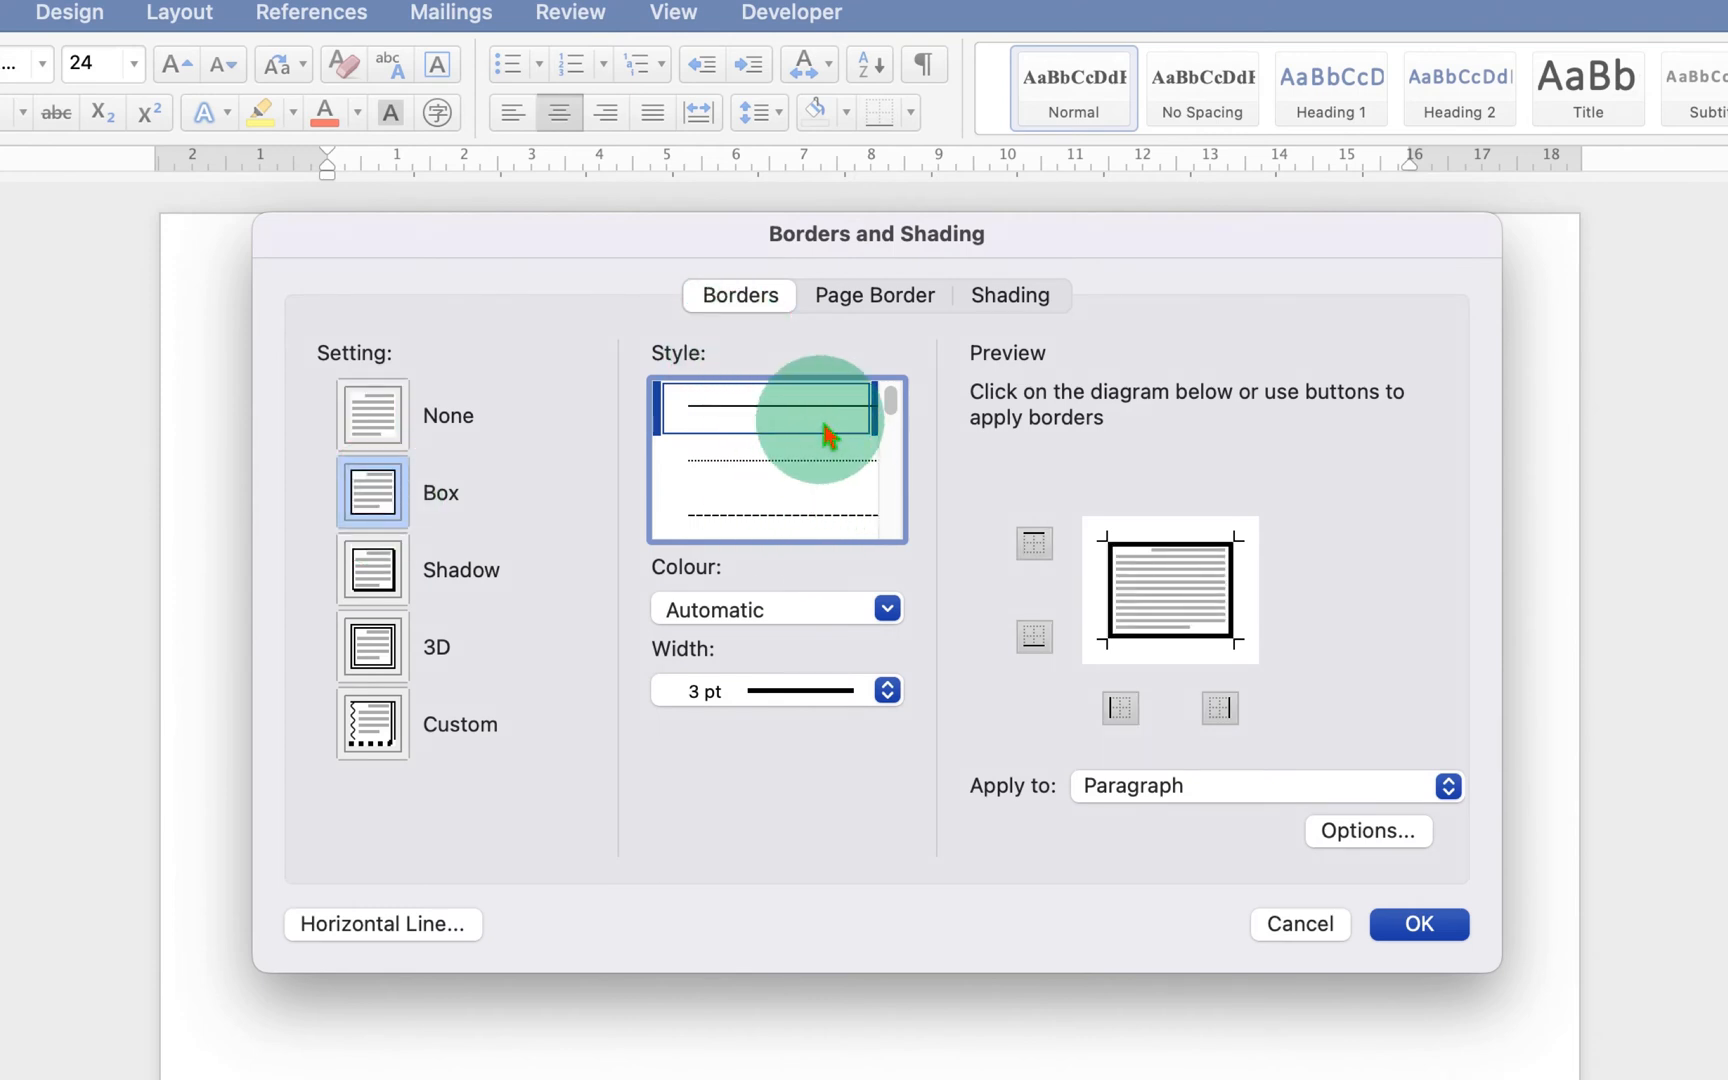
mouse_move(788, 428)
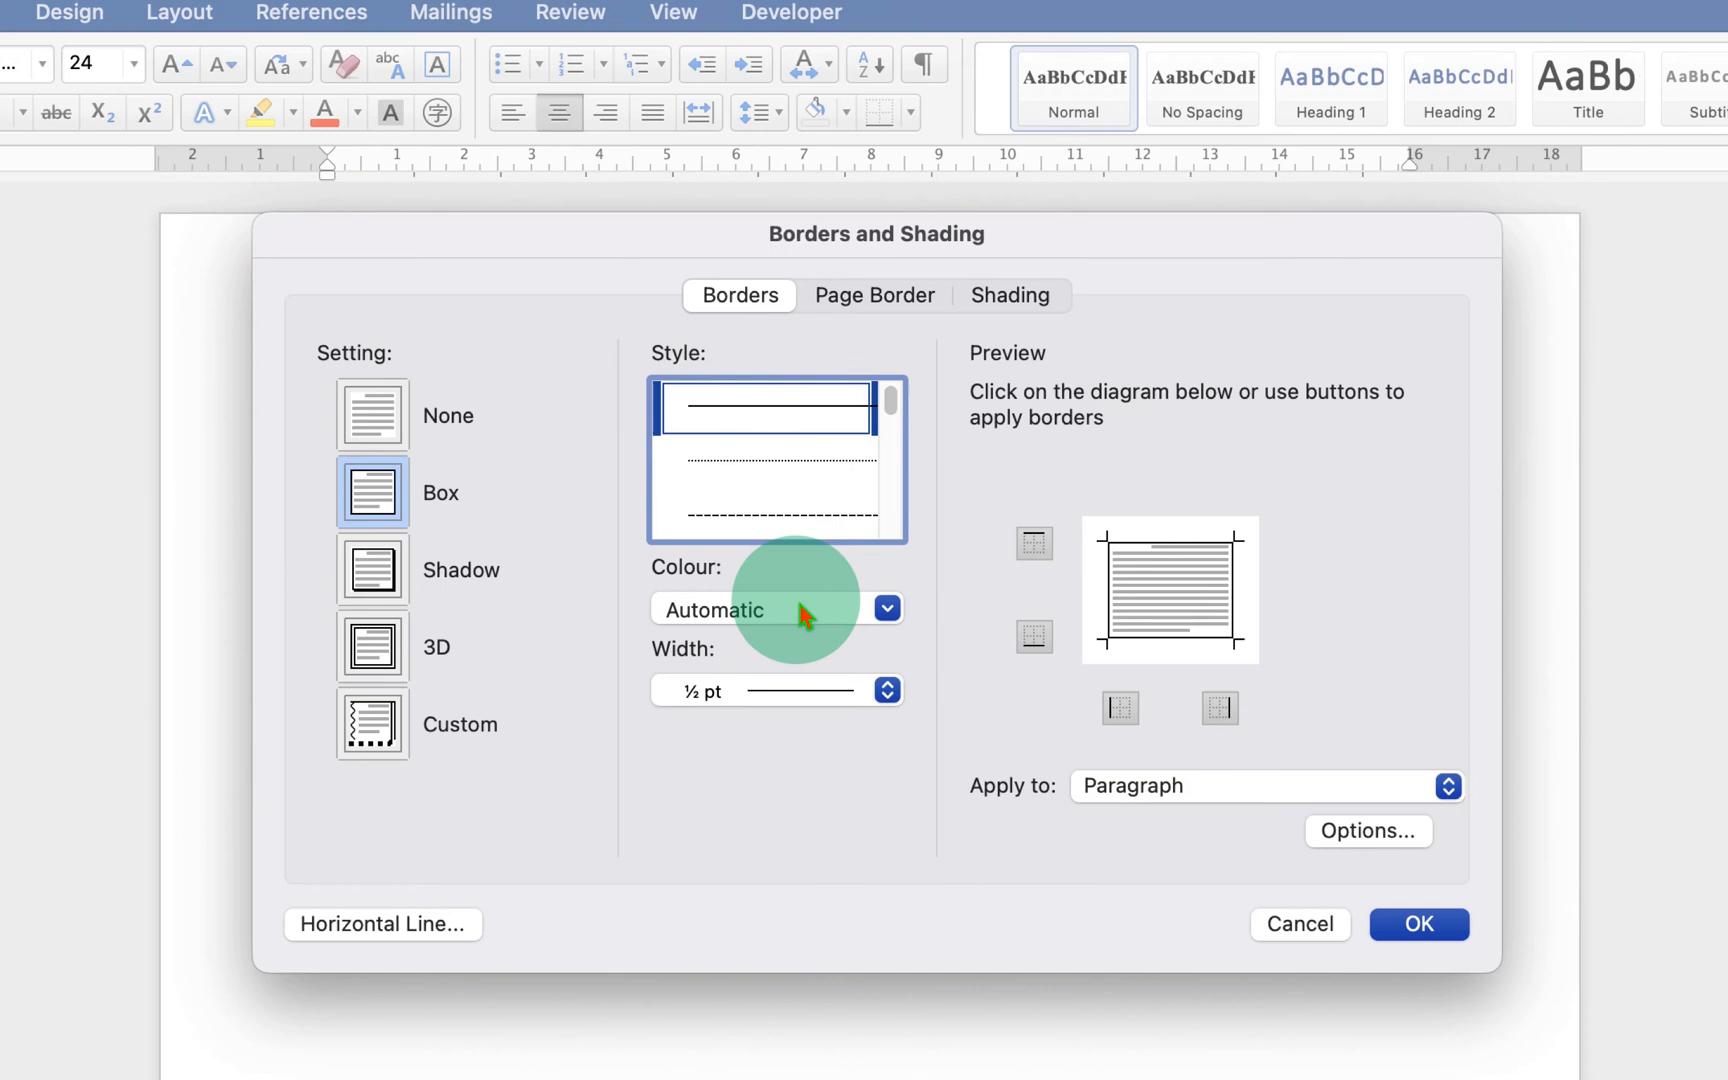
- Set the border colour to blue and choose a thicker 3 pt line
left_click(885, 609)
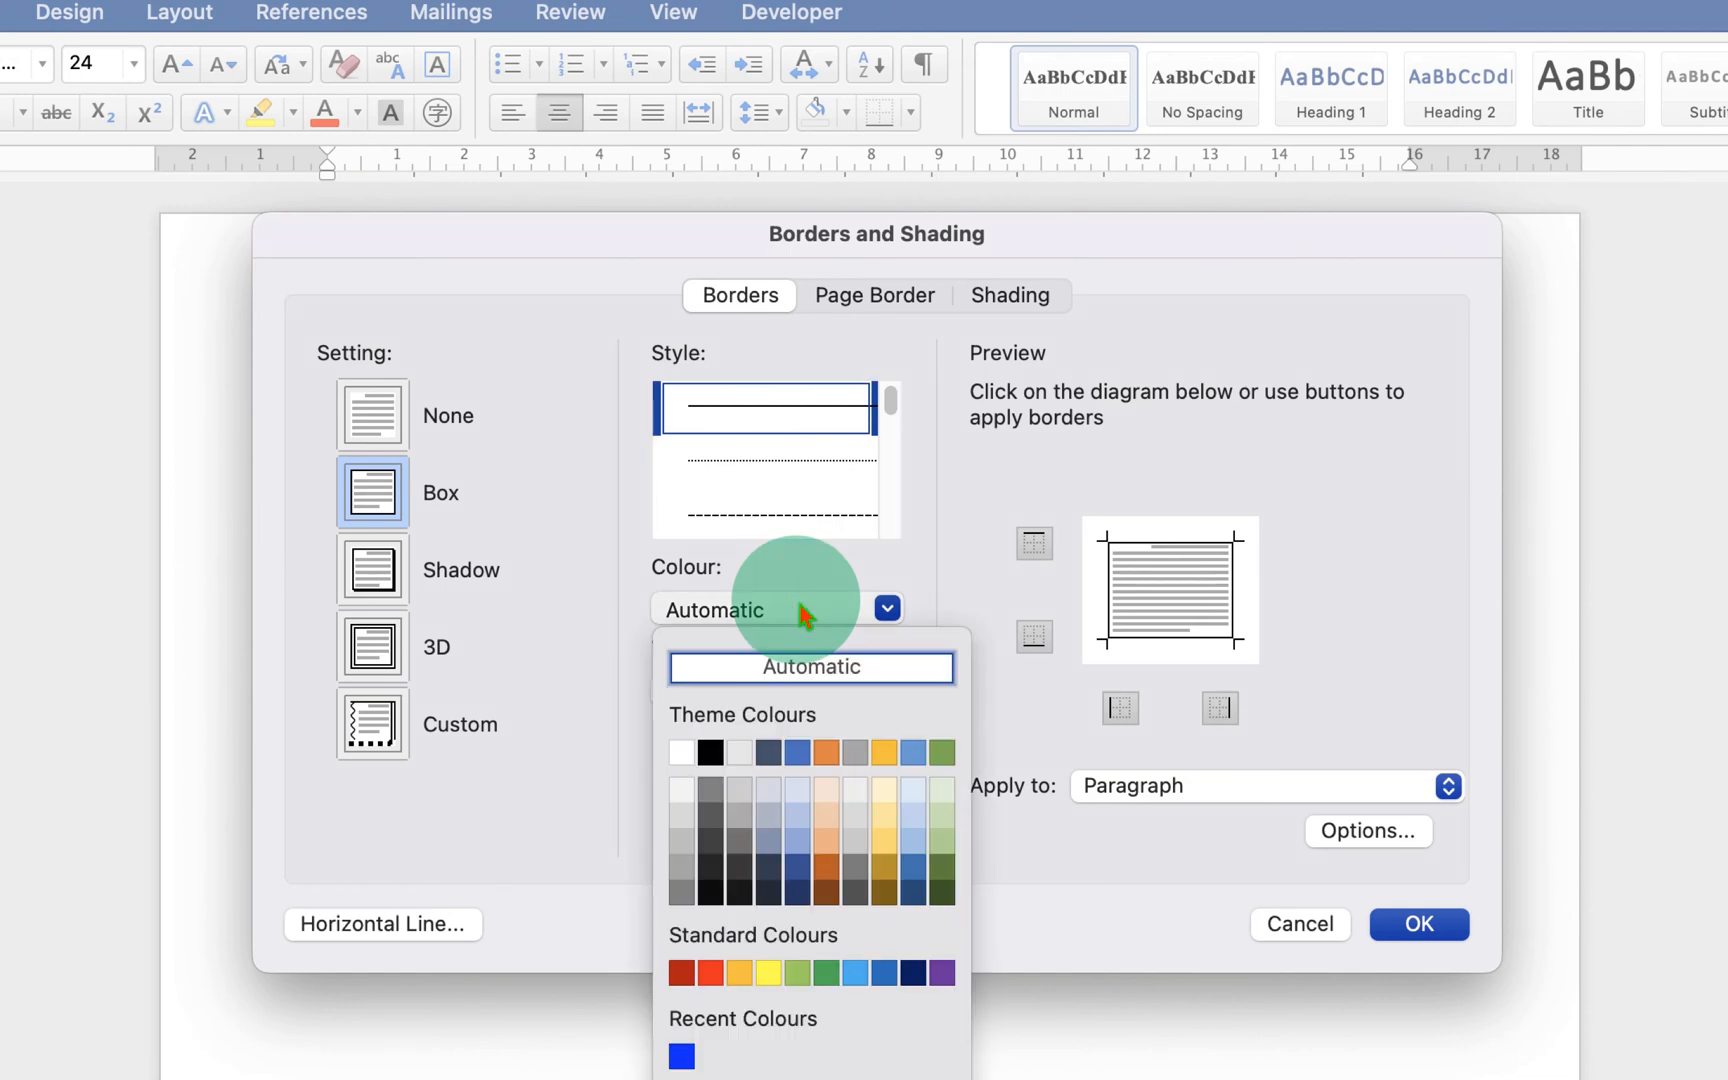
left_click(681, 1056)
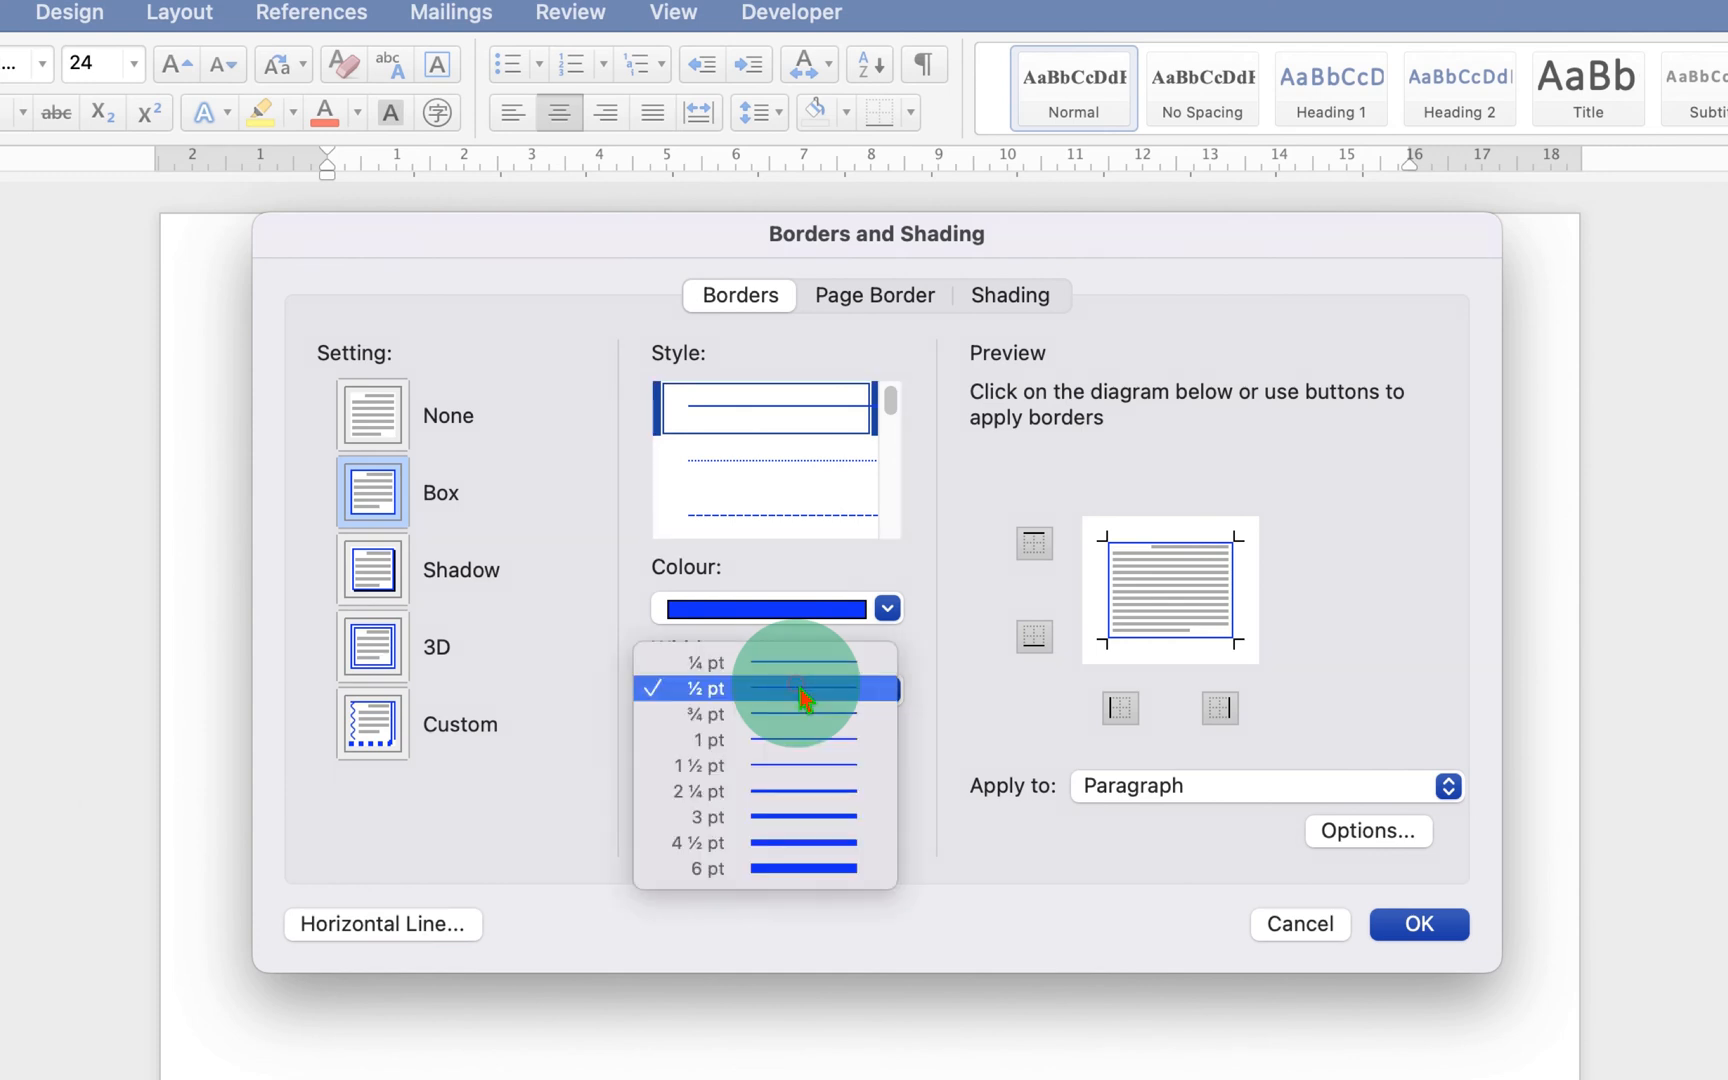
left_click(705, 817)
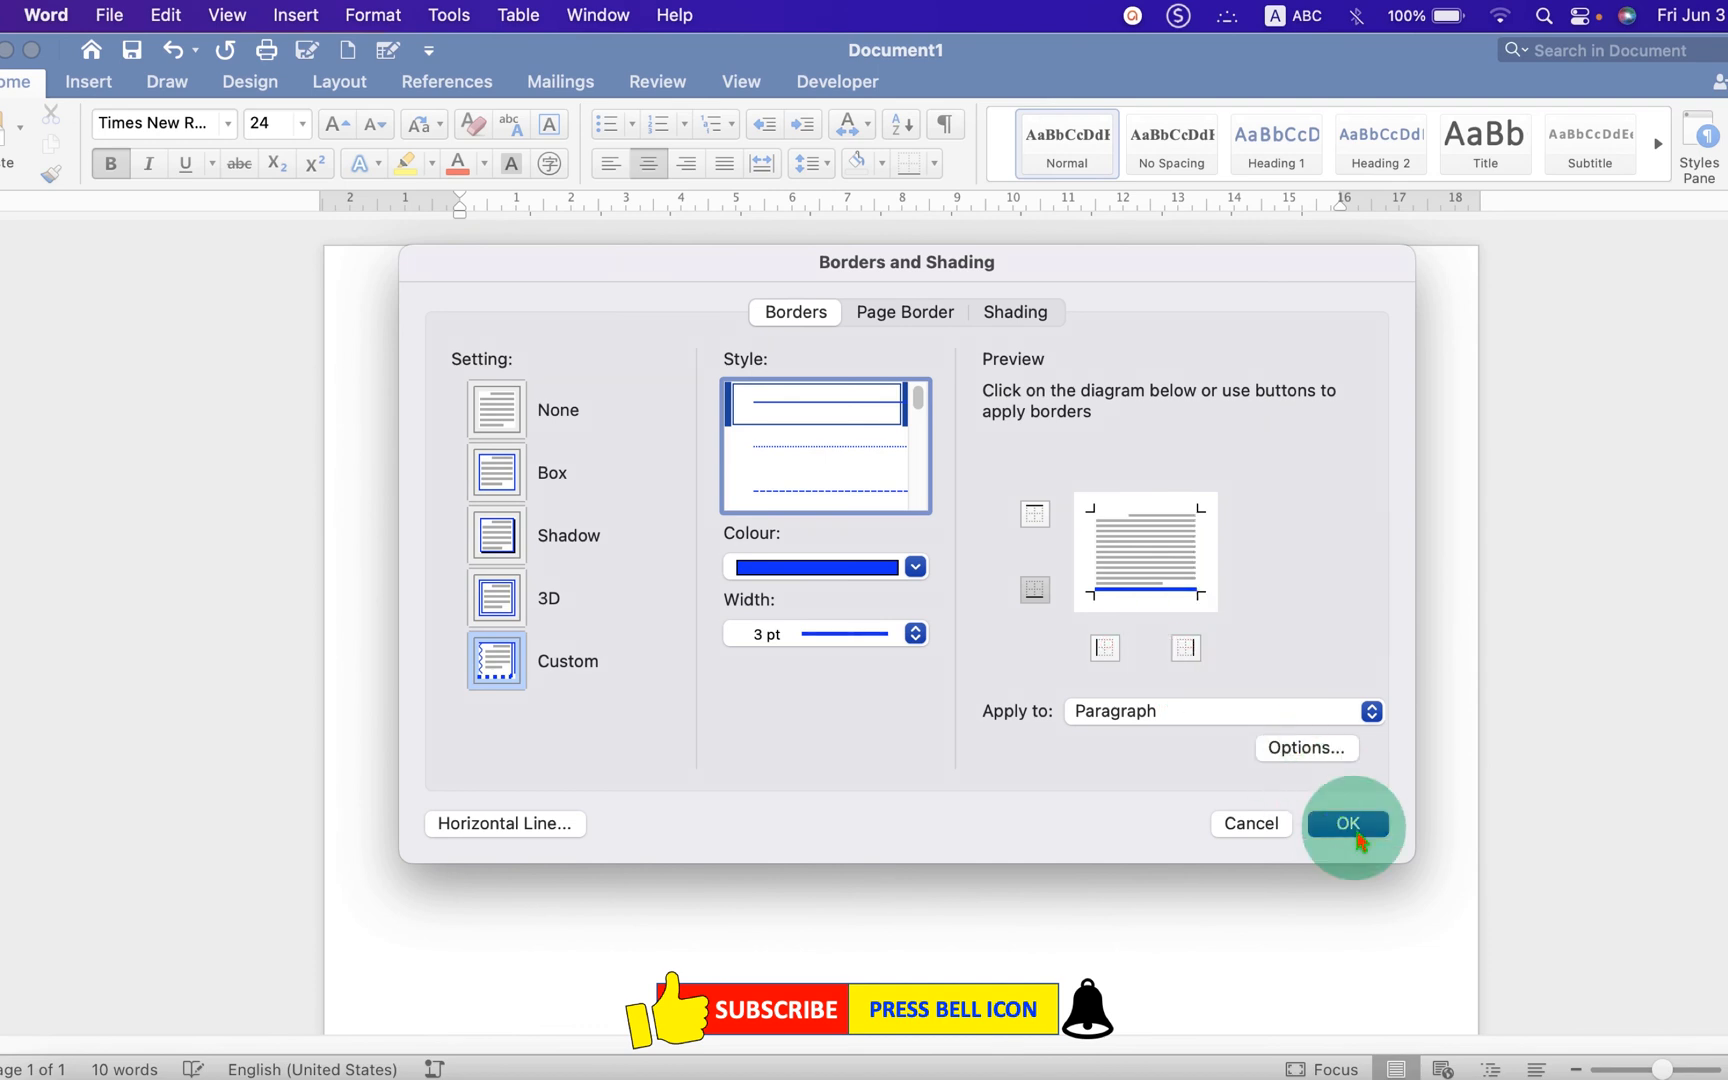
- Apply the blue bottom border and view the underlined second heading
left_click(1348, 823)
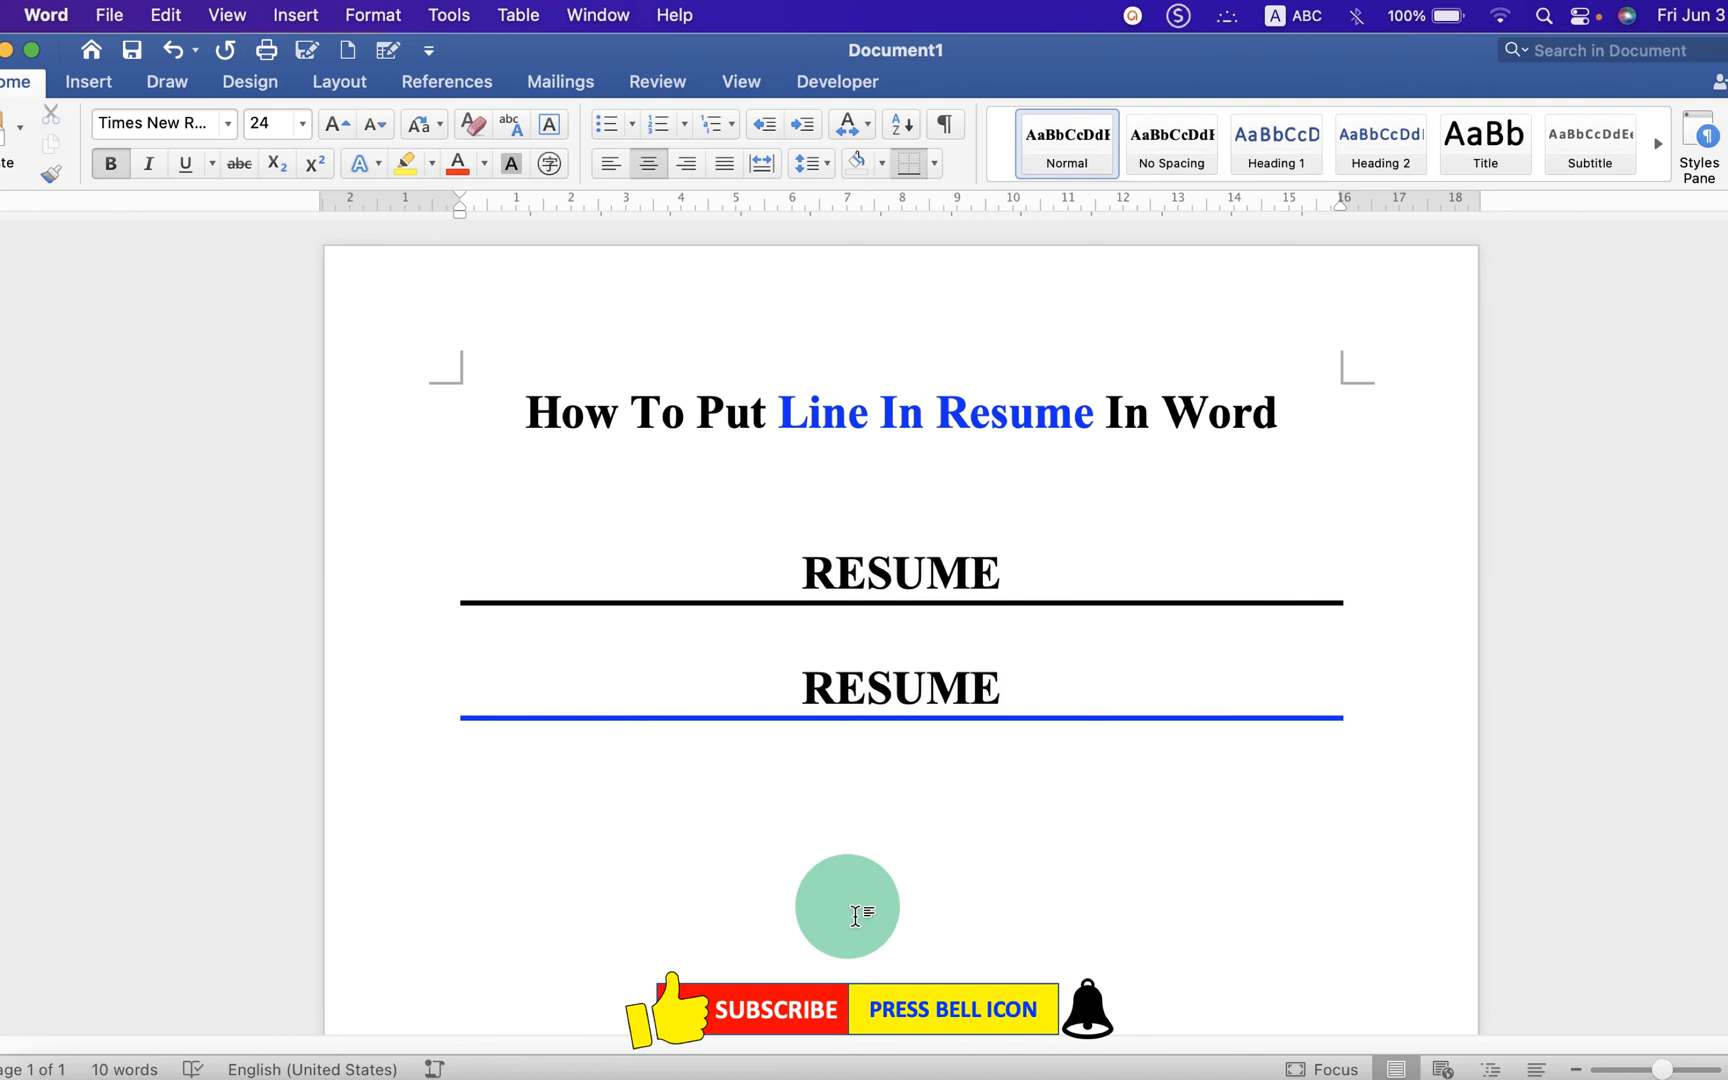
left_click(1003, 687)
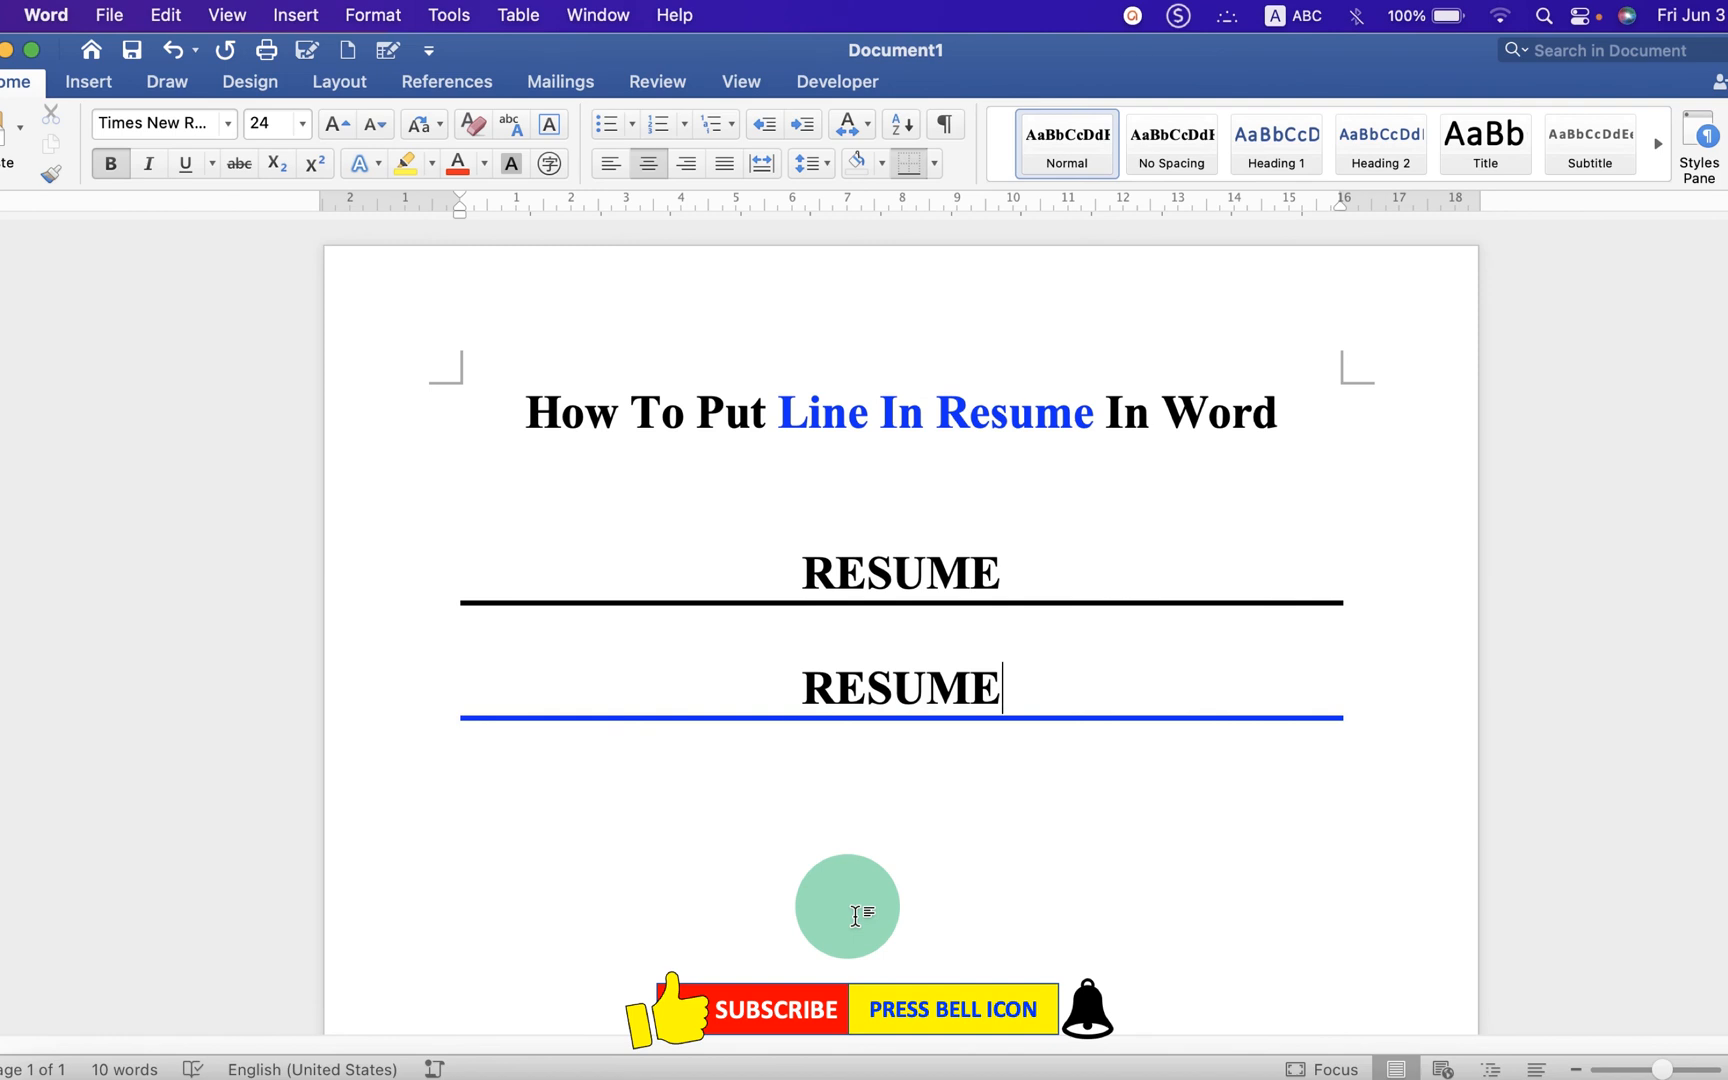